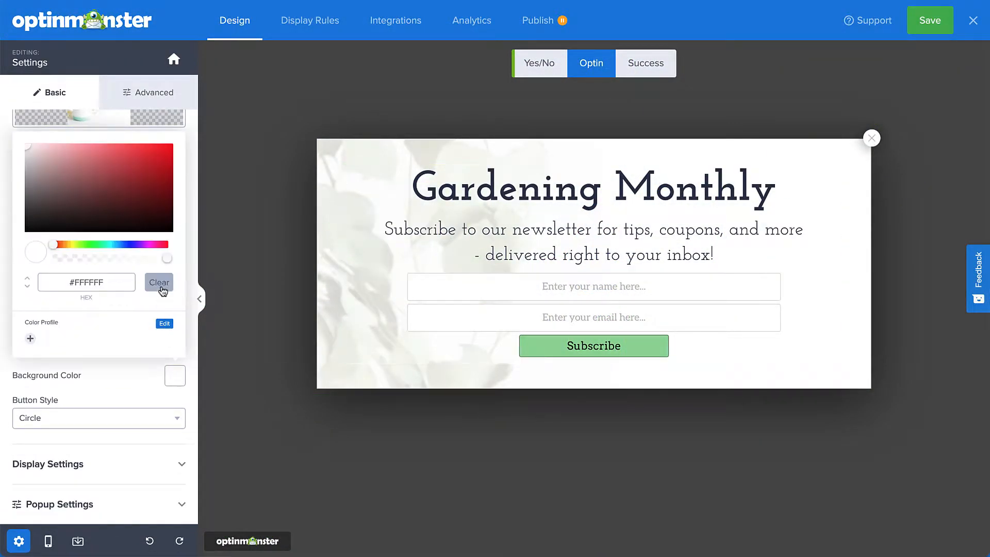
Step: Clear the close button's Background Color to transparent, leaving a plain X
click(155, 92)
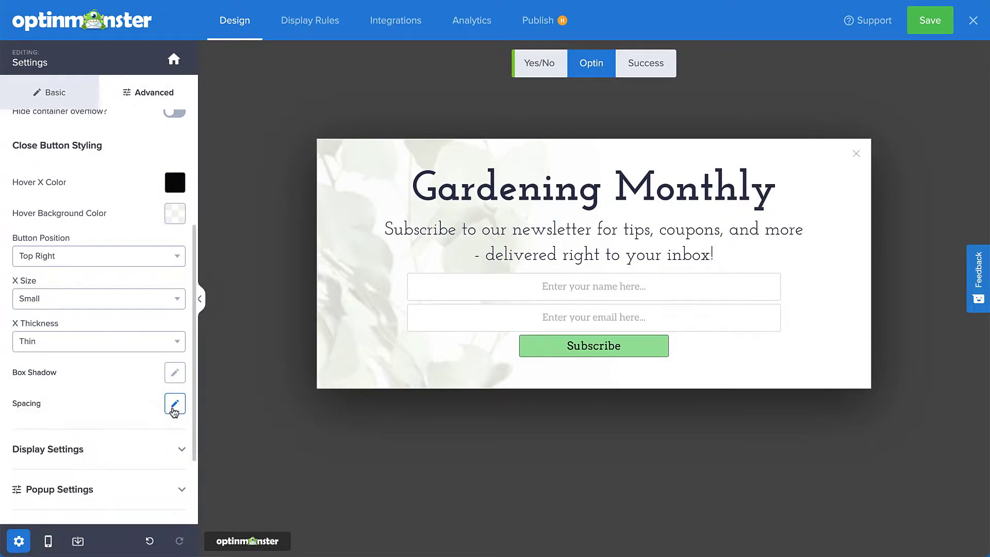
click(174, 60)
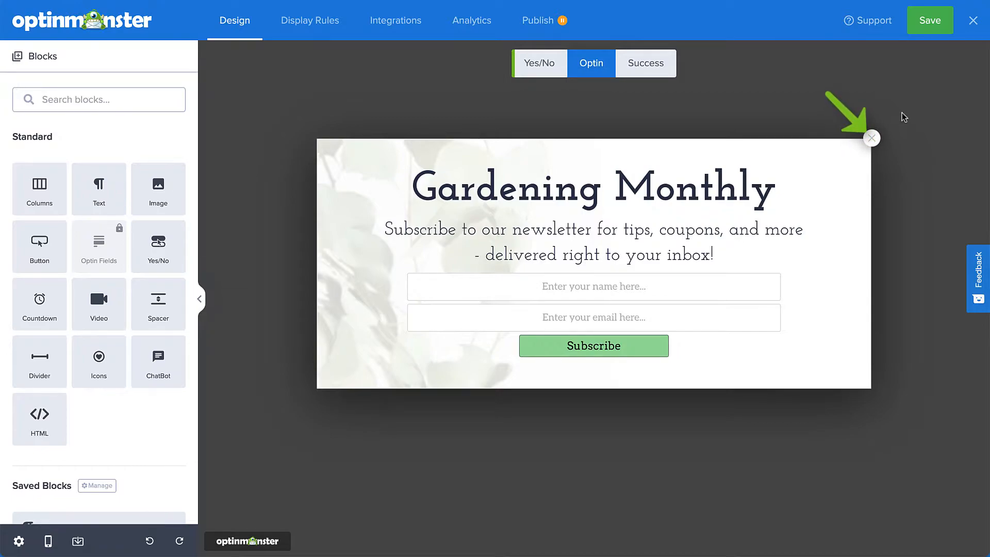
mouse_move(894, 124)
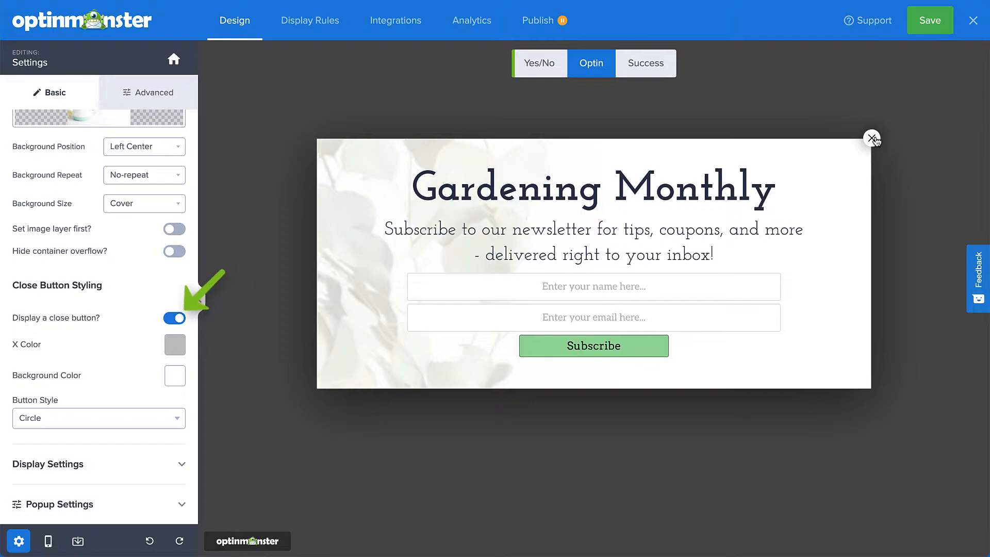
click(174, 343)
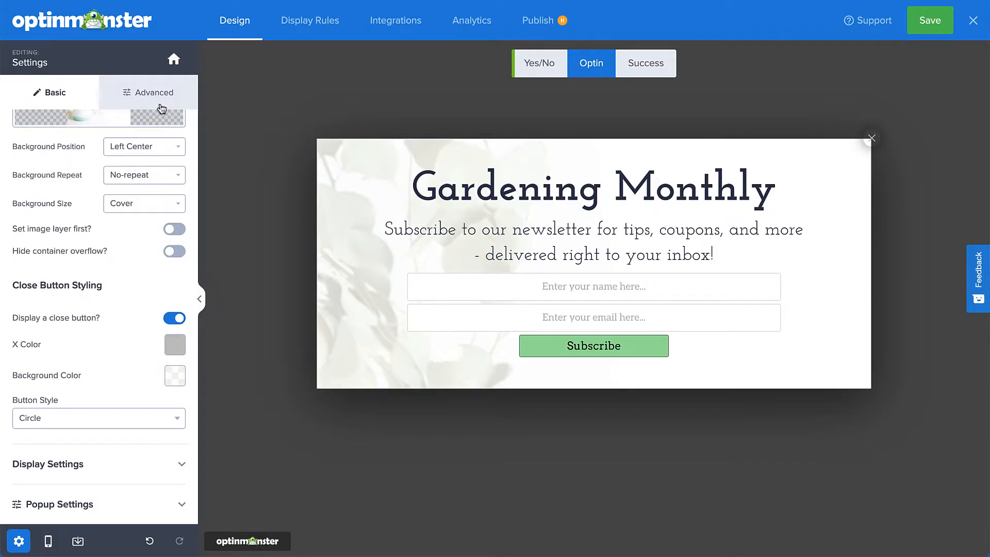
Step: Clear the close button's Hover Background Color and enable Box Shadow
click(154, 93)
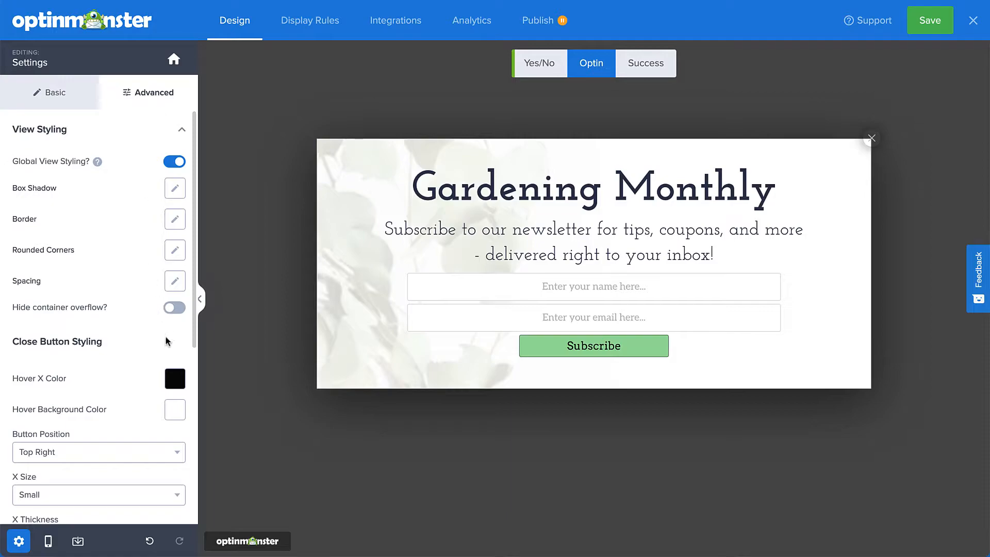
click(175, 378)
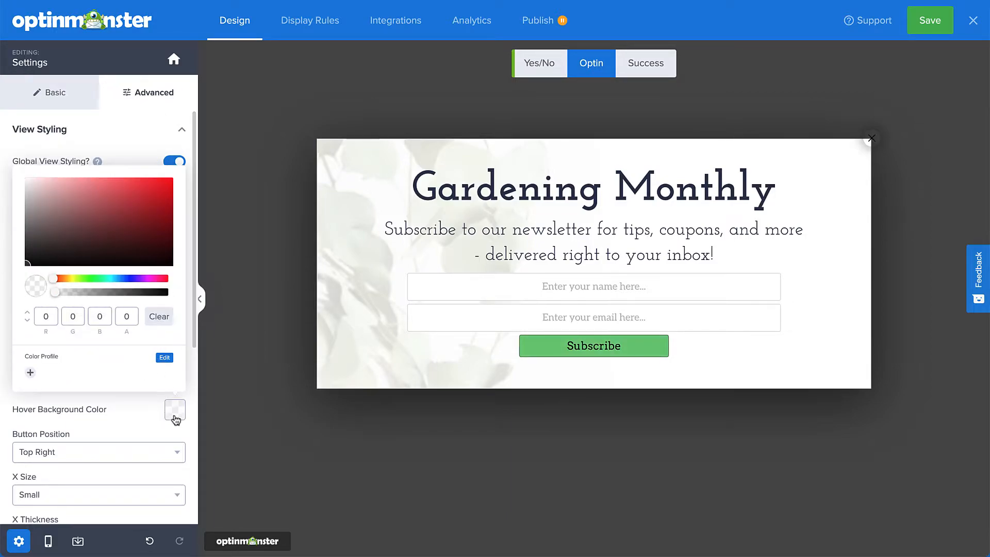
scroll(down, 3)
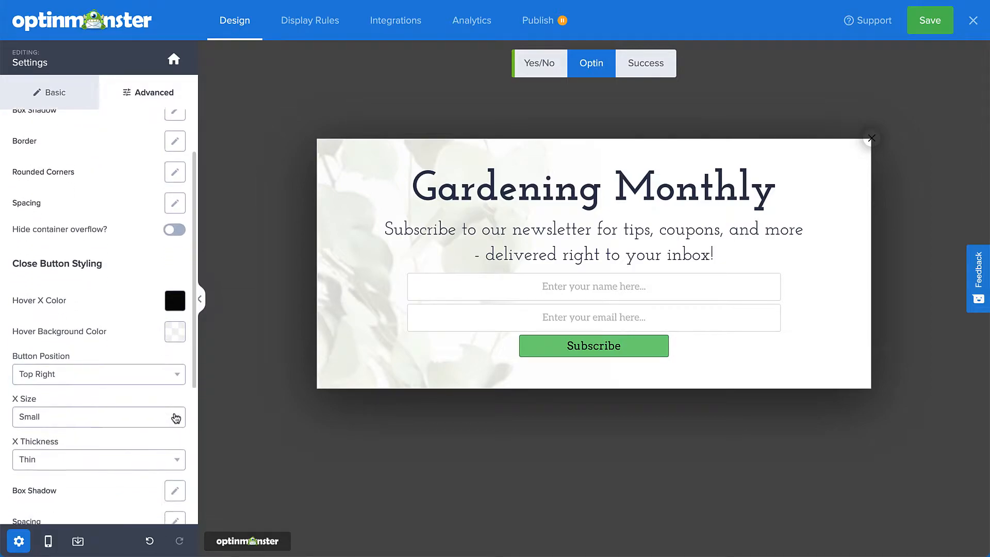
scroll(down, 3)
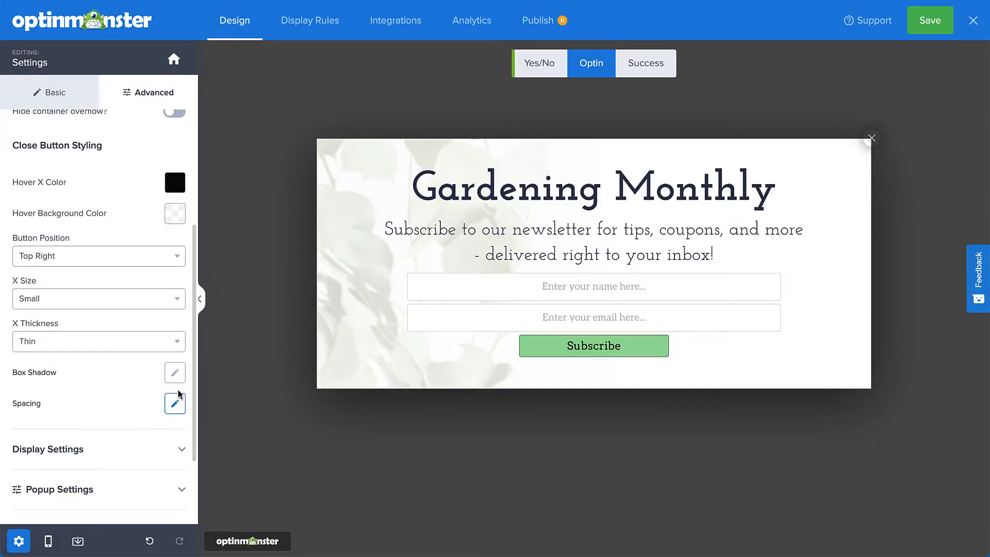
click(175, 373)
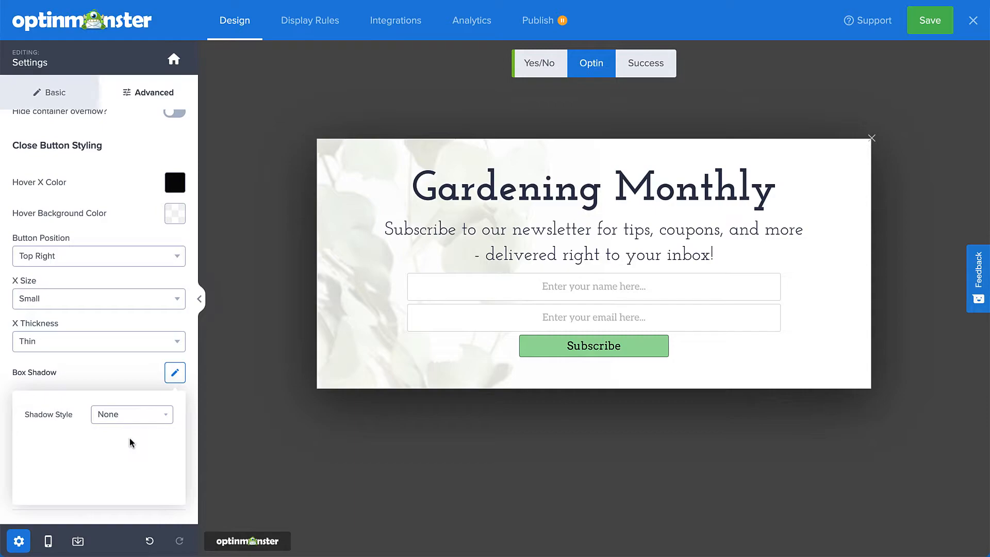
Step: Adjust the close button's Spacing margin so the X sits inside the corner
click(174, 403)
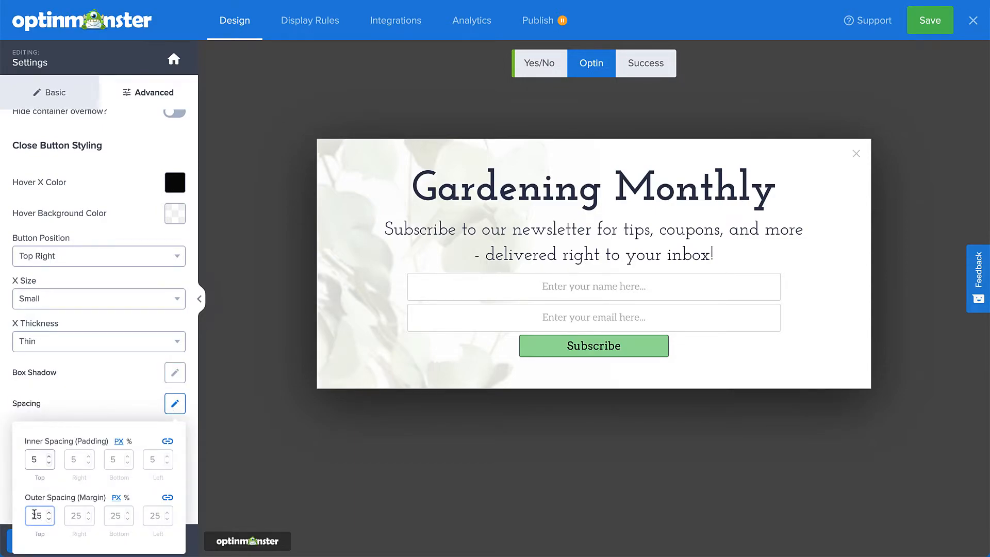
click(174, 403)
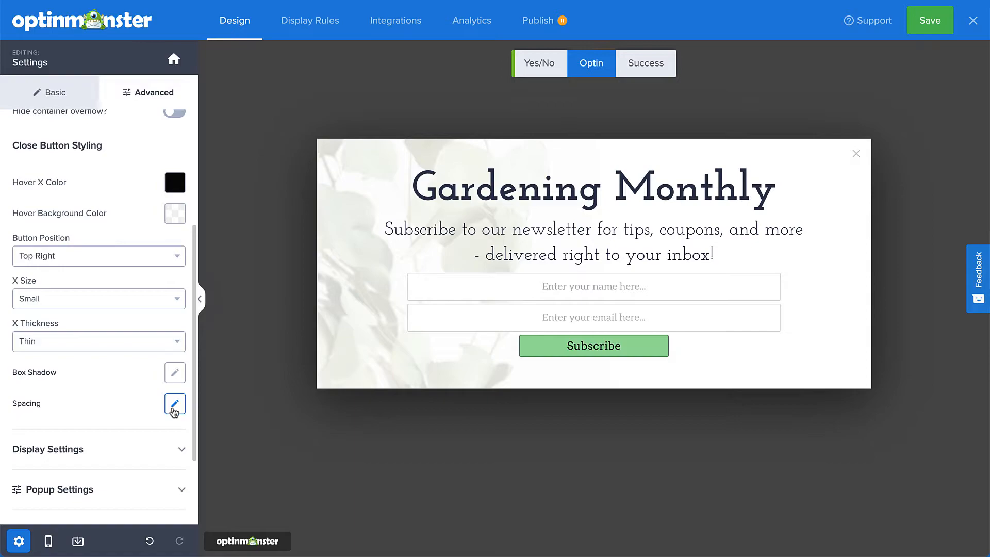
click(593, 258)
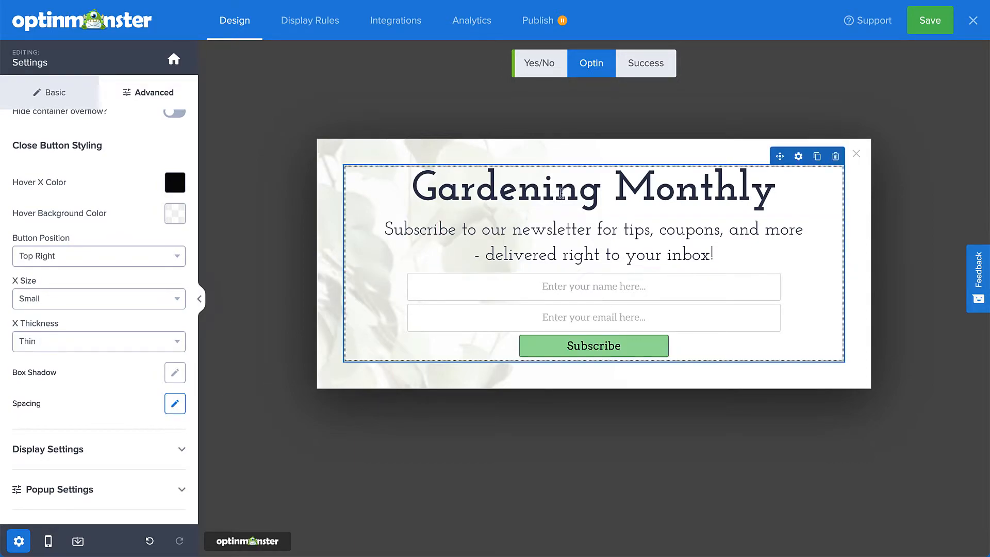
Step: Switch the canvas to the Success view showing the thank-you message
click(645, 63)
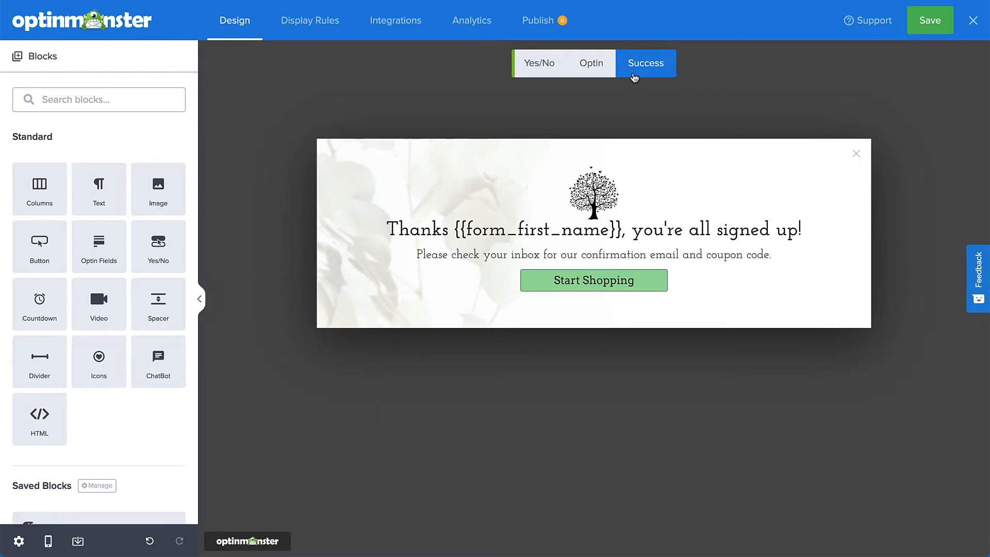
mouse_move(856, 157)
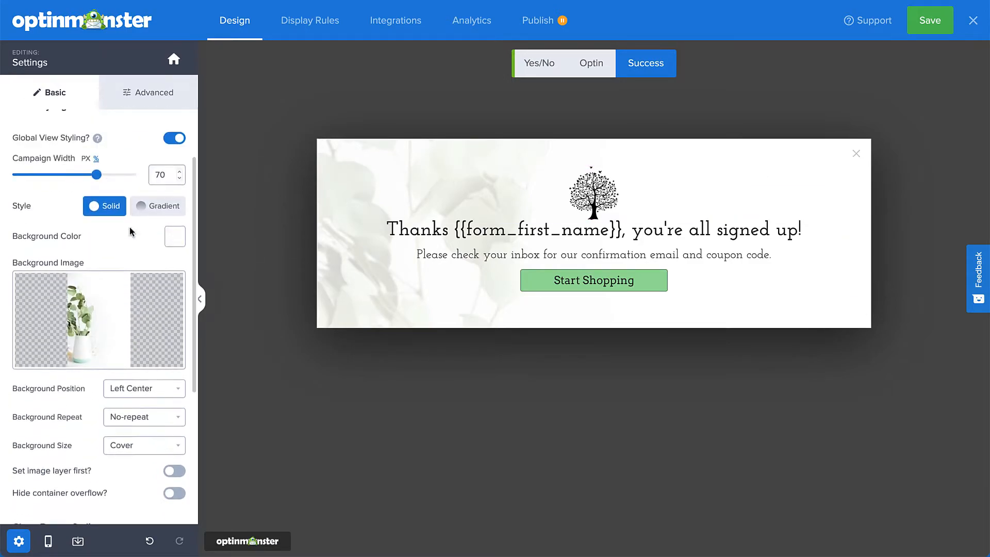
Step: Turn off Global View Styling and open Success View Styling settings
scroll(up, 3)
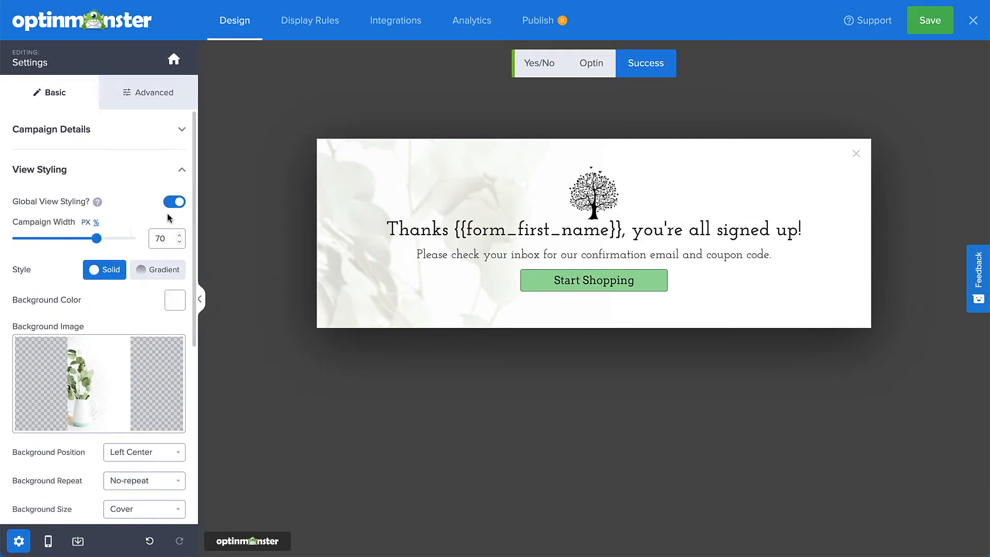
click(173, 201)
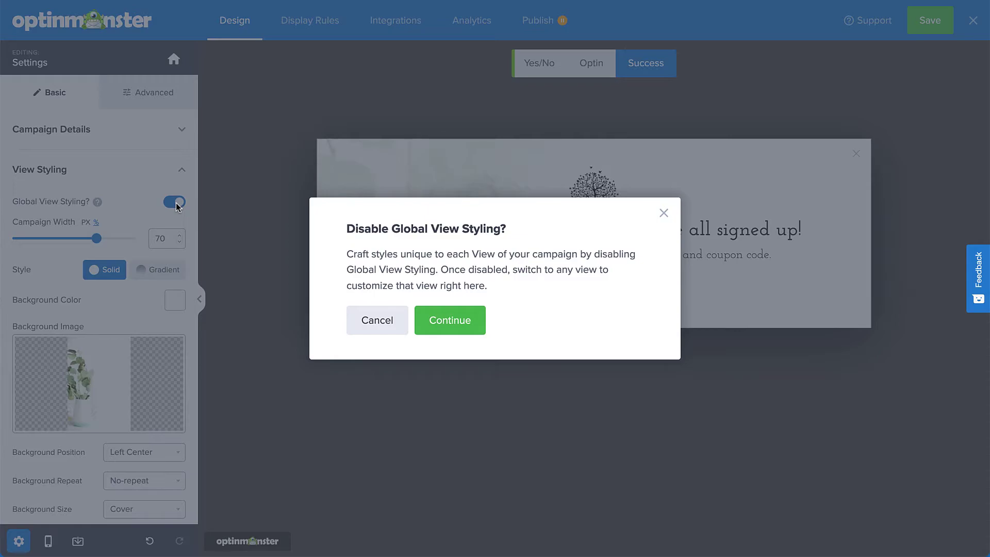
mouse_move(450, 321)
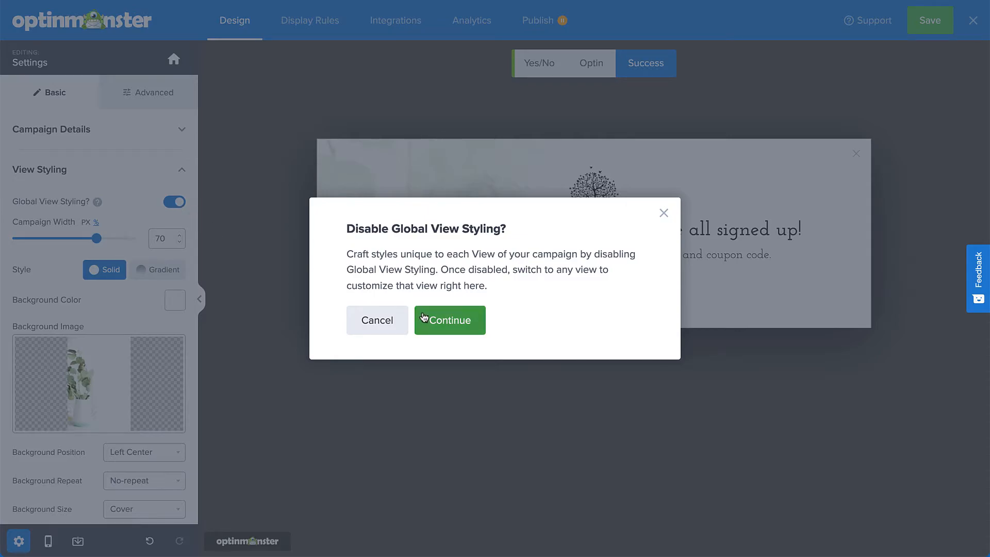
click(449, 320)
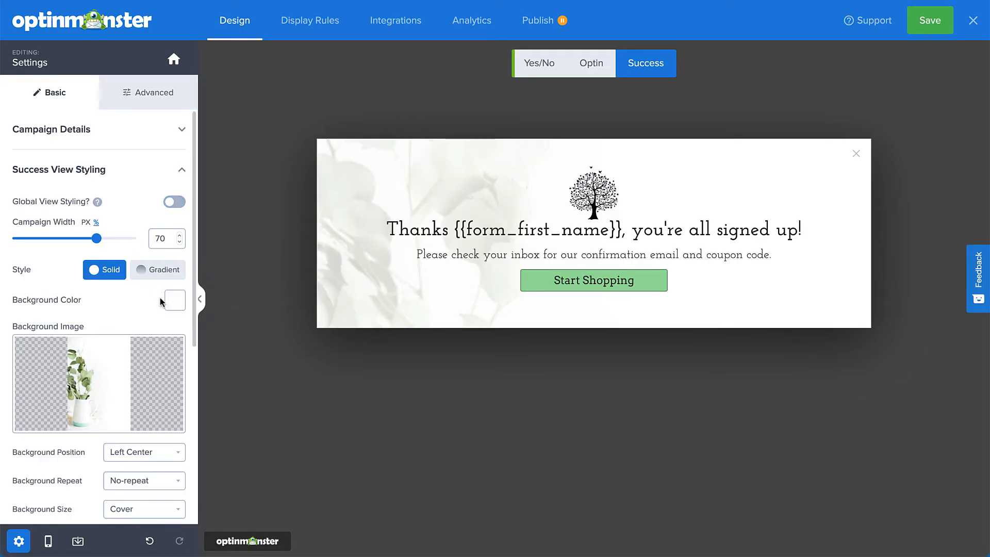
Step: Label the button 'Let me finish reading' and set its click action to close the campaign
scroll(down, 3)
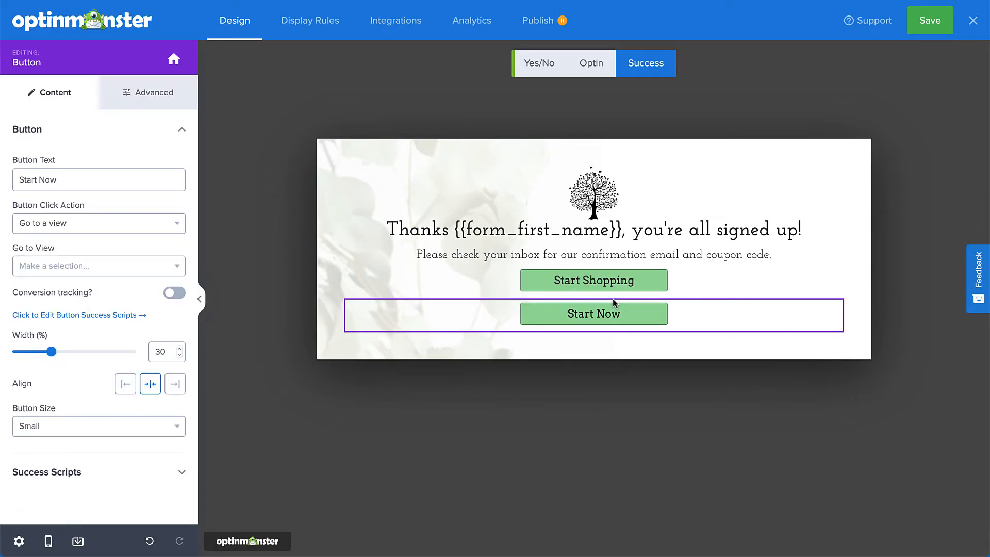
triple_click(98, 180)
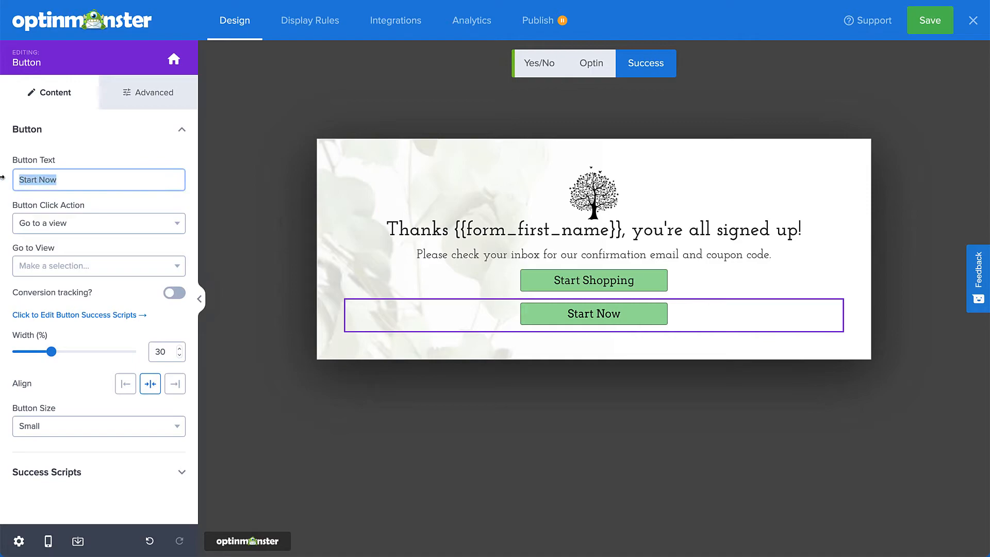
text(Let me finish reading)
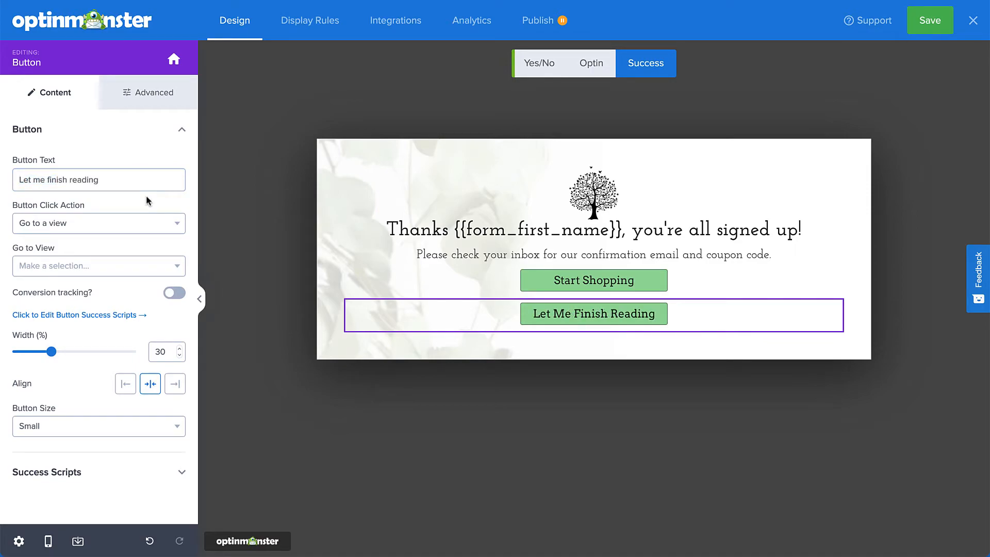
click(98, 222)
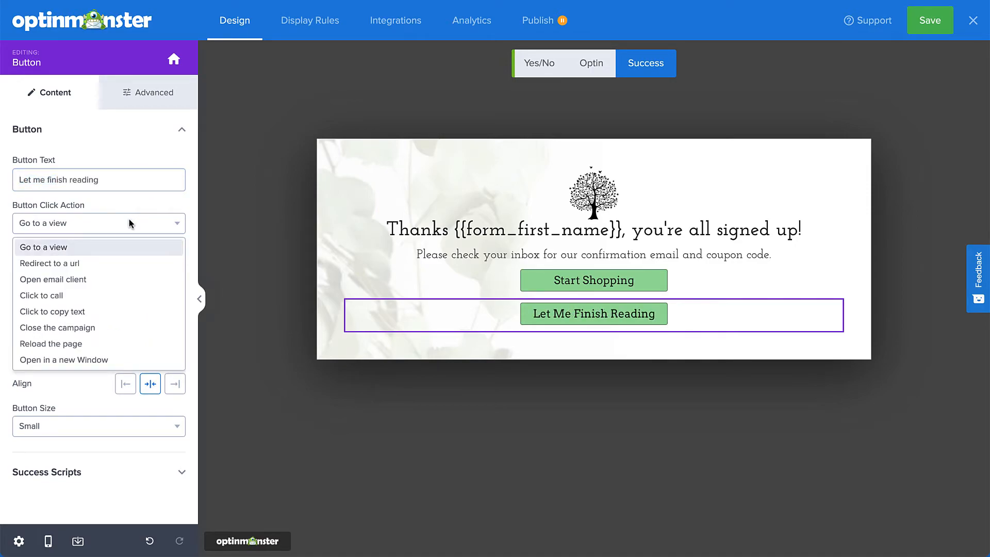
mouse_move(81, 324)
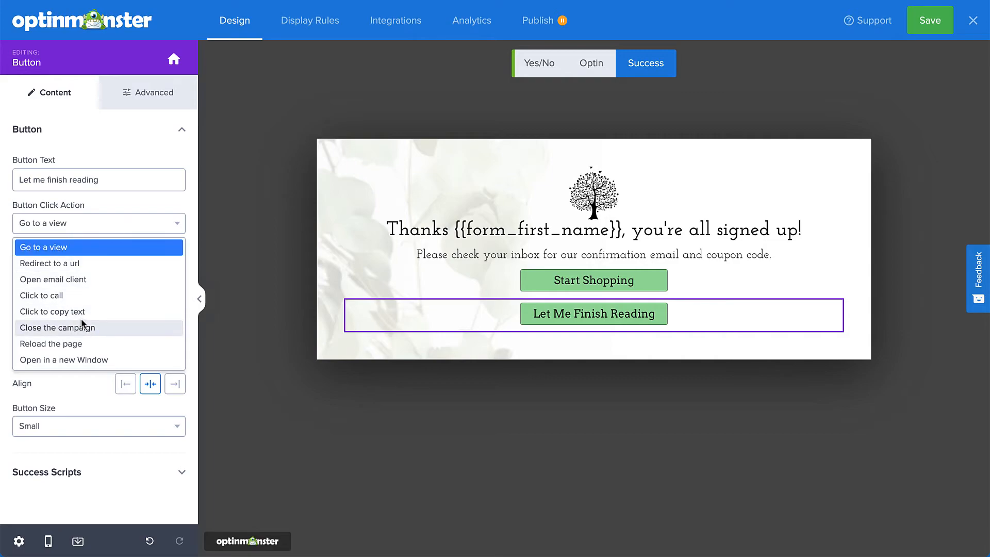
click(57, 327)
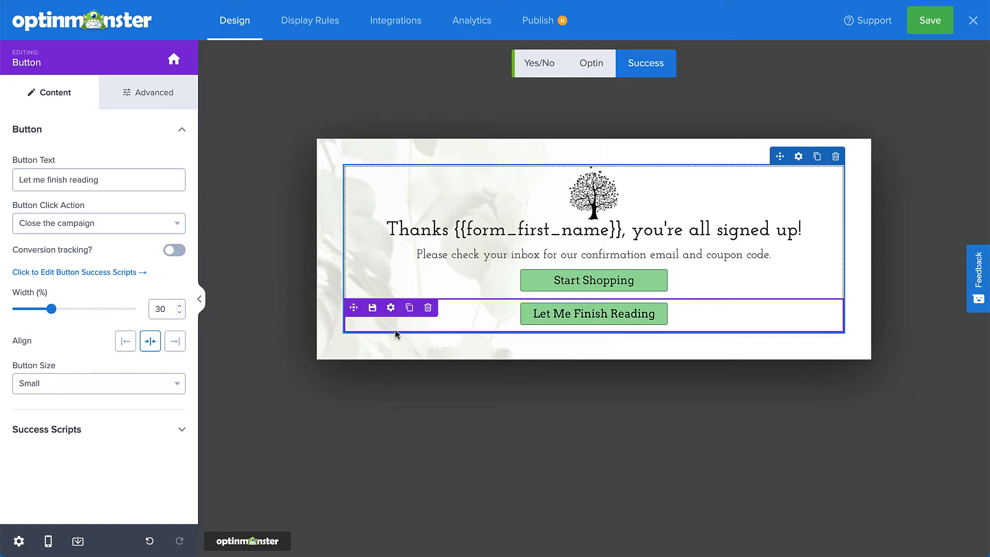
Step: Delete the button block and enter an om-trigger-close 'Let me finish reading' HTML link
click(427, 307)
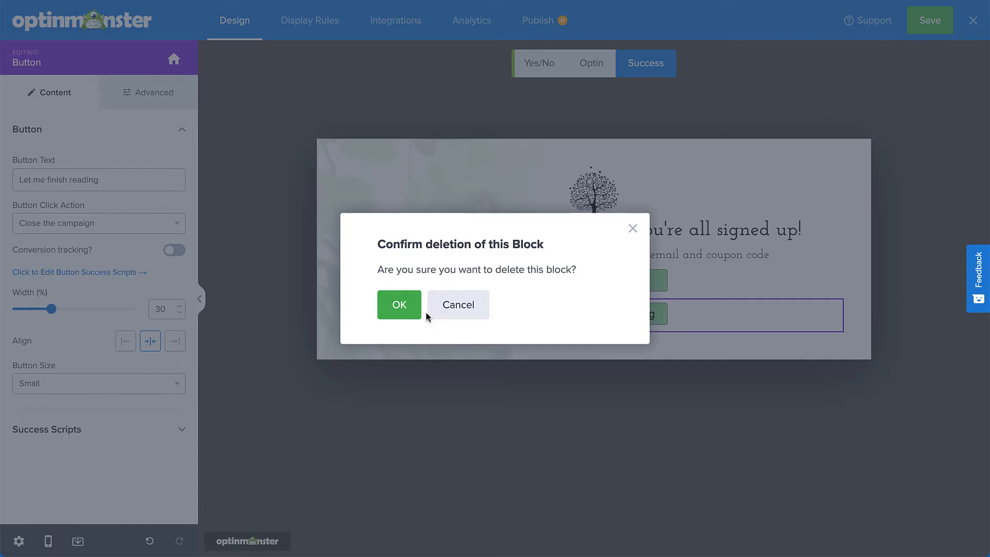
click(398, 304)
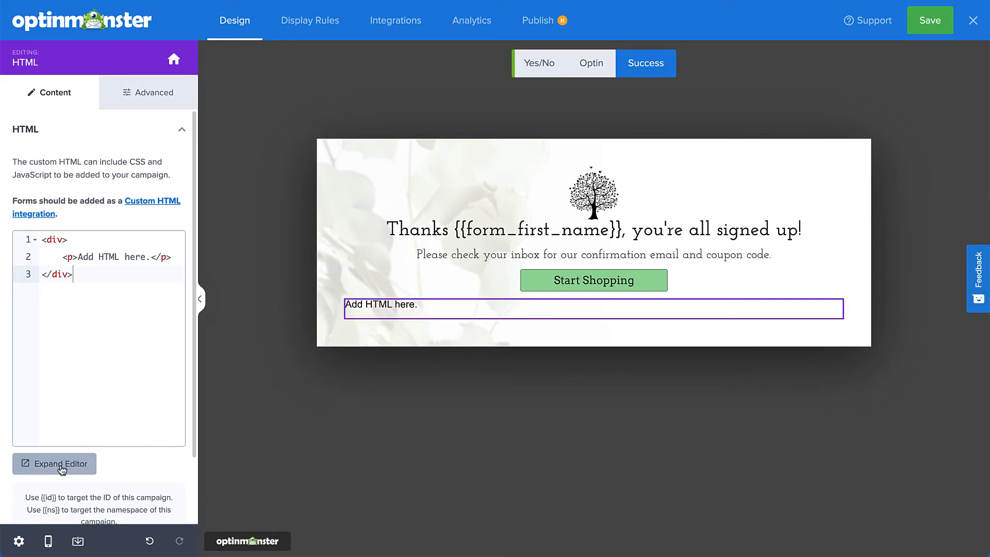
click(54, 464)
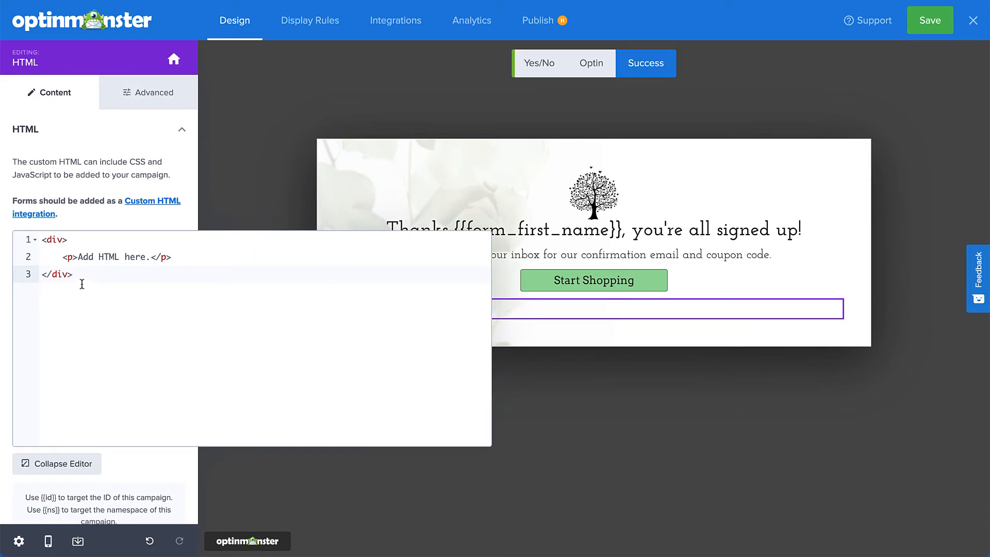
text(<a href="#" class="om-trigger-close">Let me finish reading</a>)
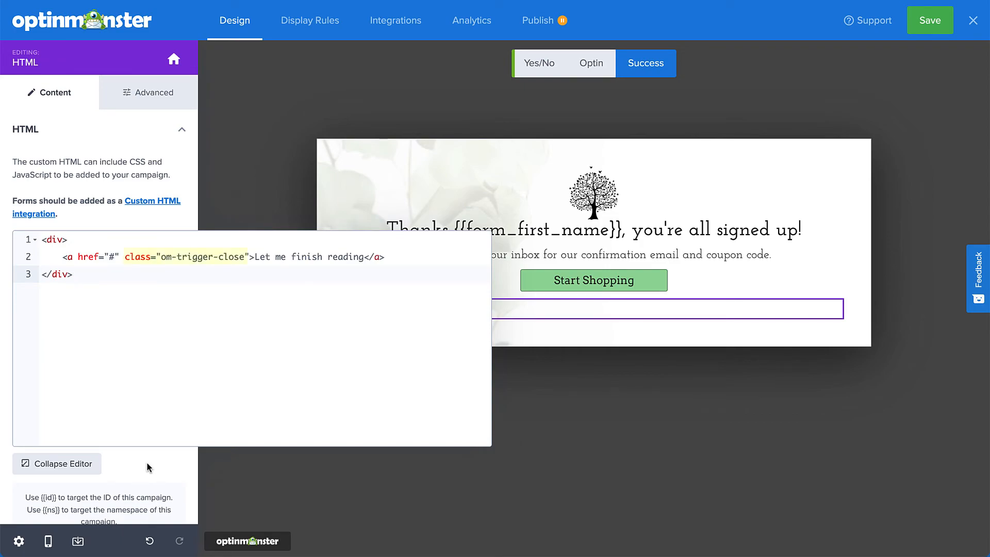
double_click(183, 256)
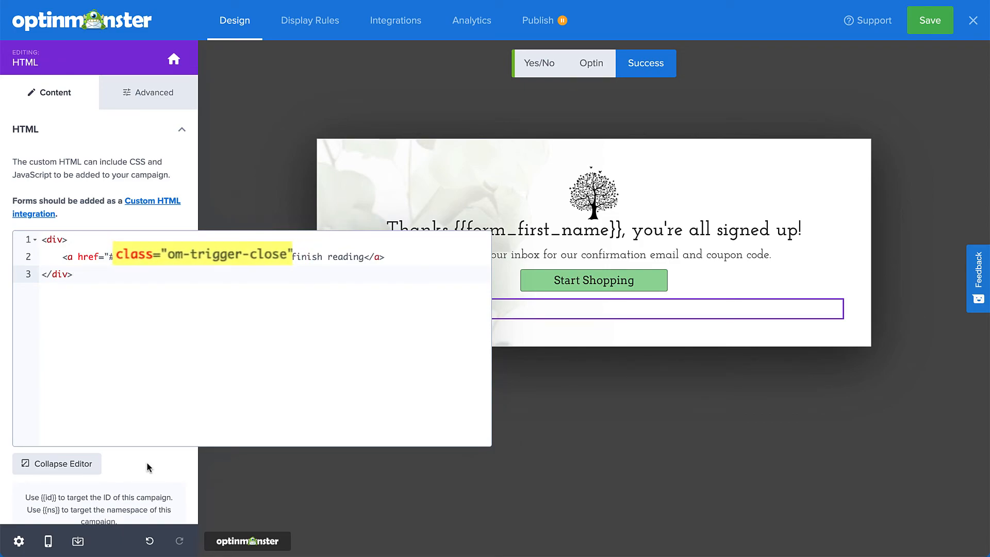
click(57, 464)
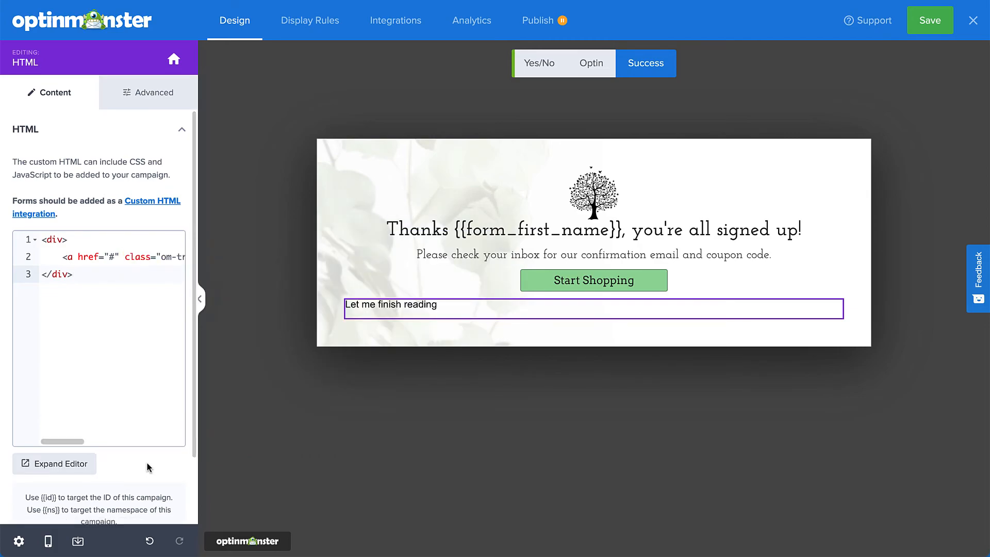
Step: Add centring custom CSS to the HTML block and save the campaign
scroll(down, 3)
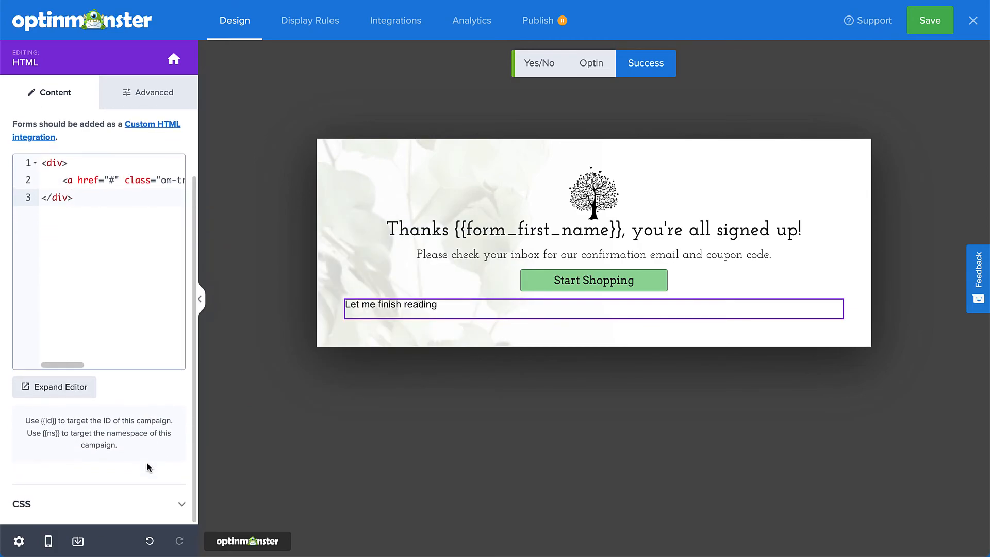
click(98, 503)
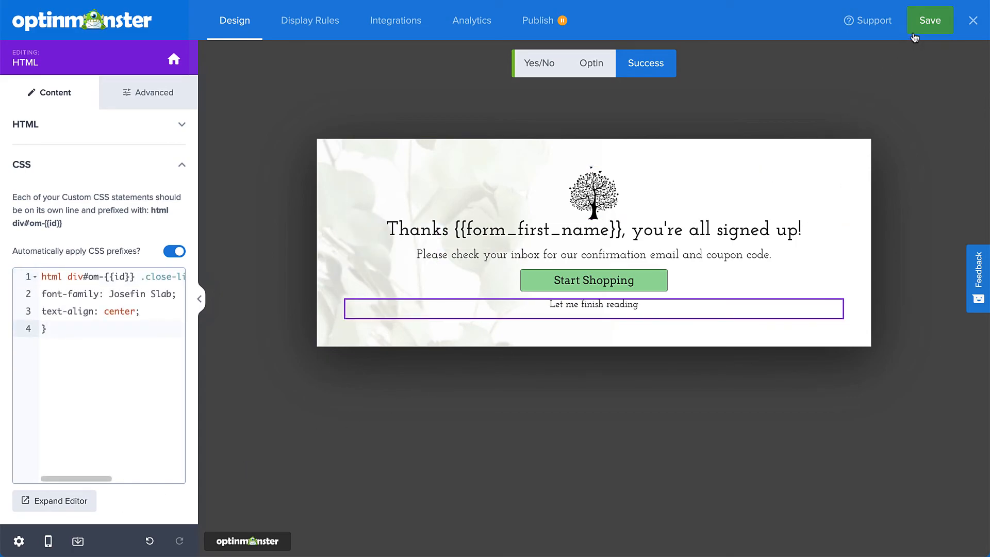
click(929, 19)
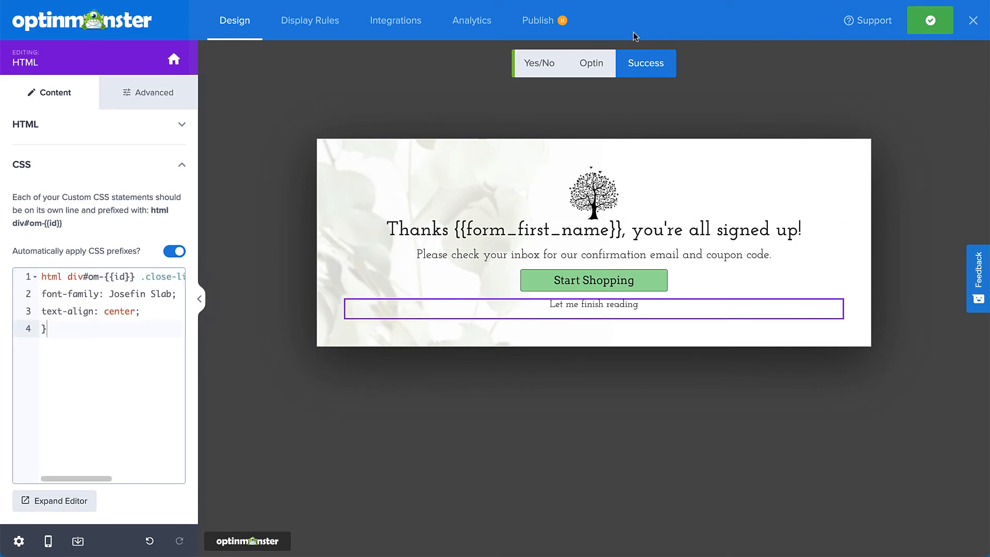
click(537, 20)
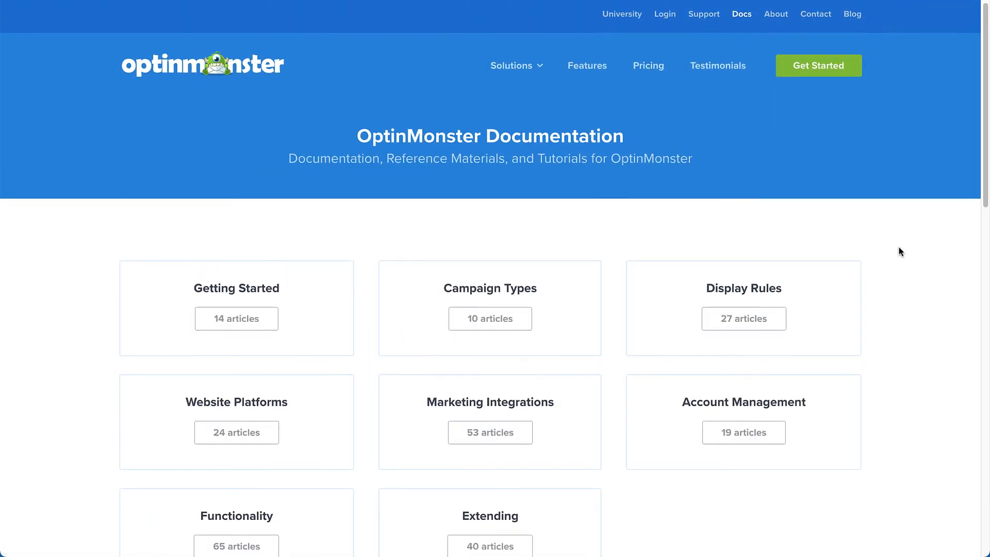
Step: Scroll the OptinMonster Docs page to view the article categories
scroll(down, 3)
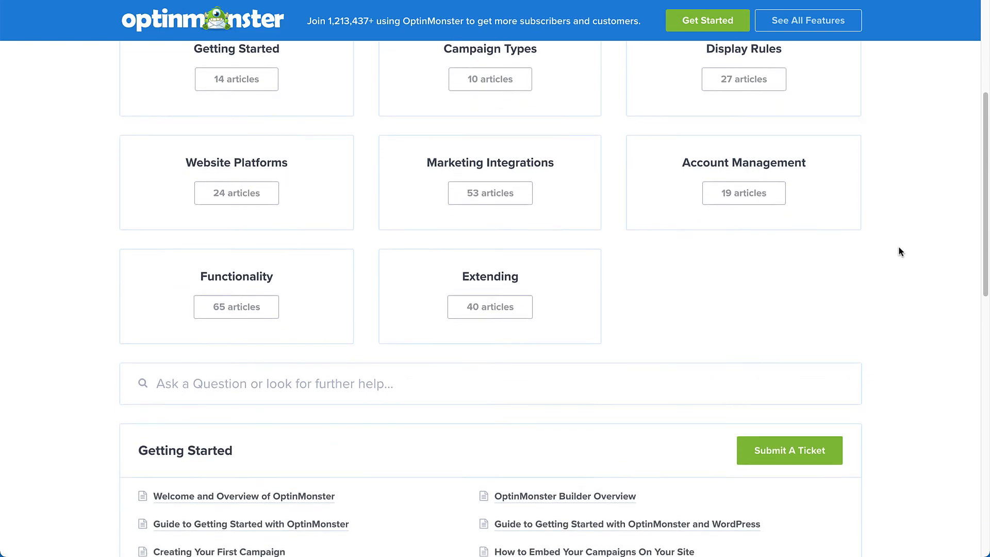